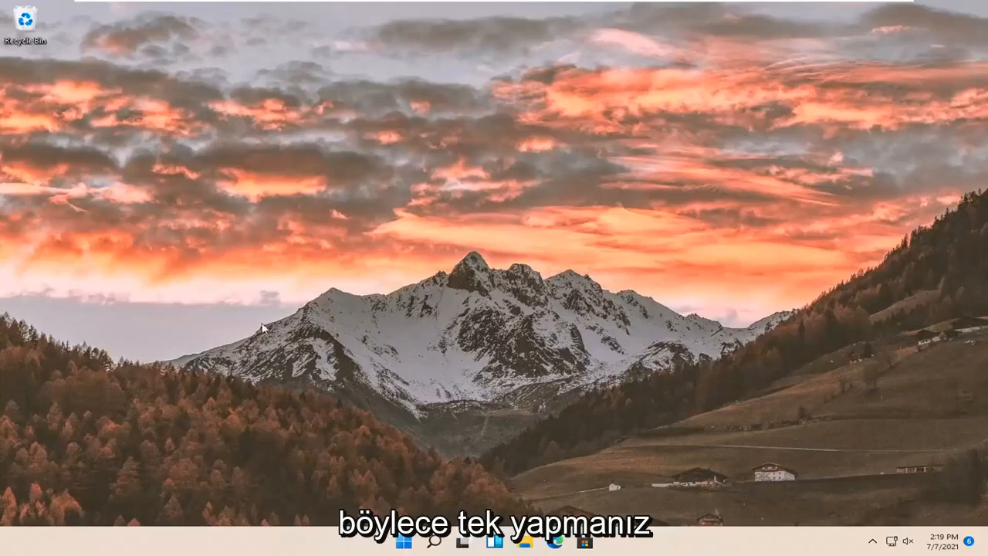
Open the Start button's quick-link menu listing Settings and Task Manager
right_click(401, 541)
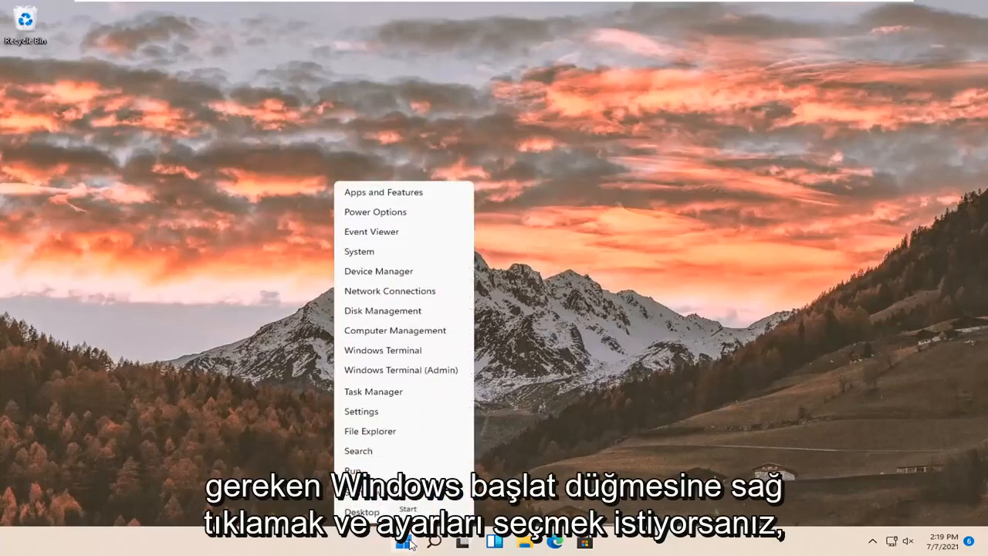
mouse_move(361, 412)
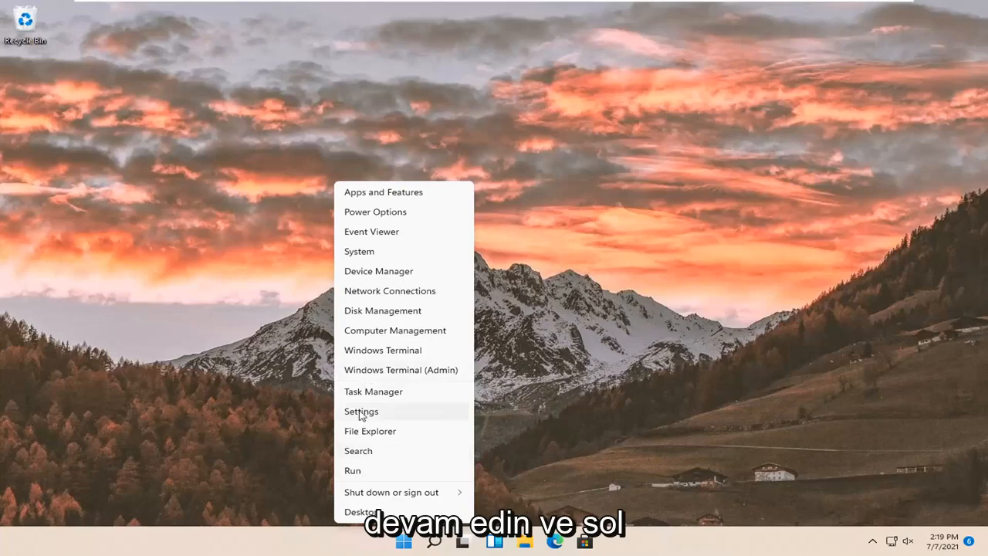
Launch Settings from the quick-link menu and go to Bluetooth & devices
left_click(361, 411)
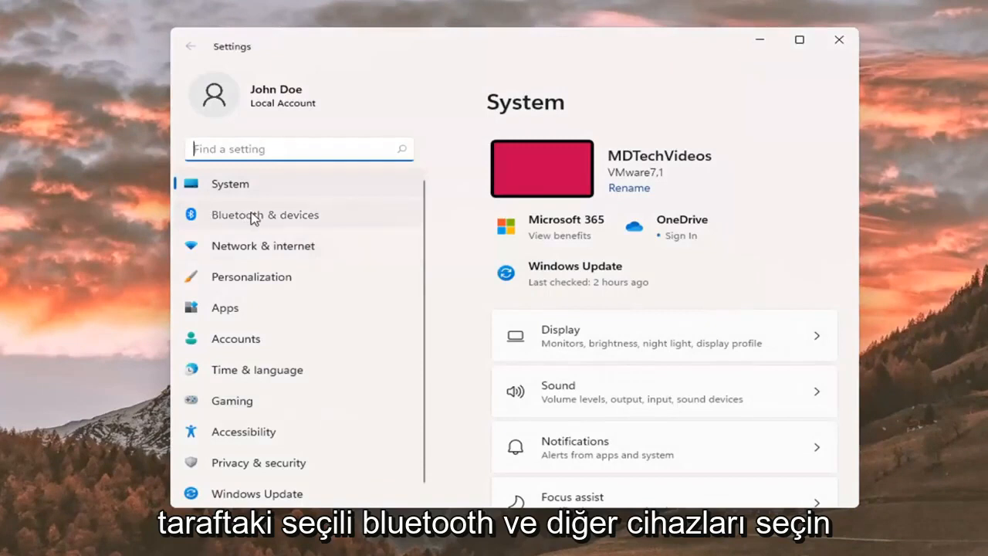
left_click(265, 215)
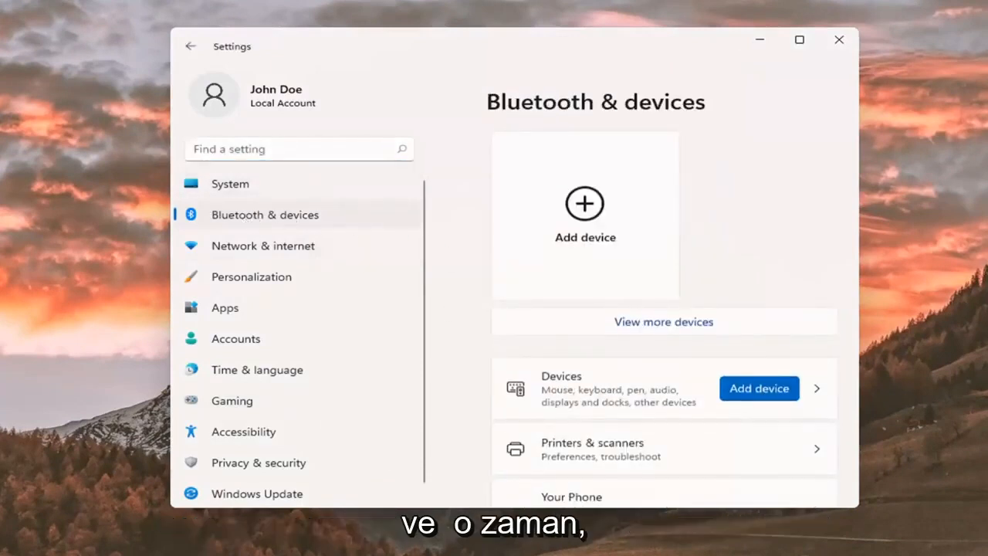
mouse_move(425, 529)
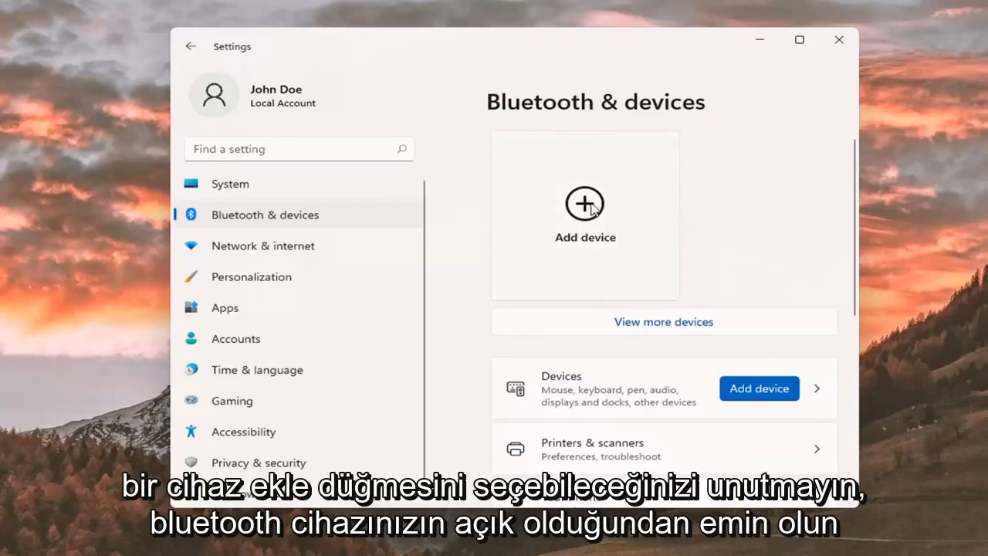
left_click(584, 203)
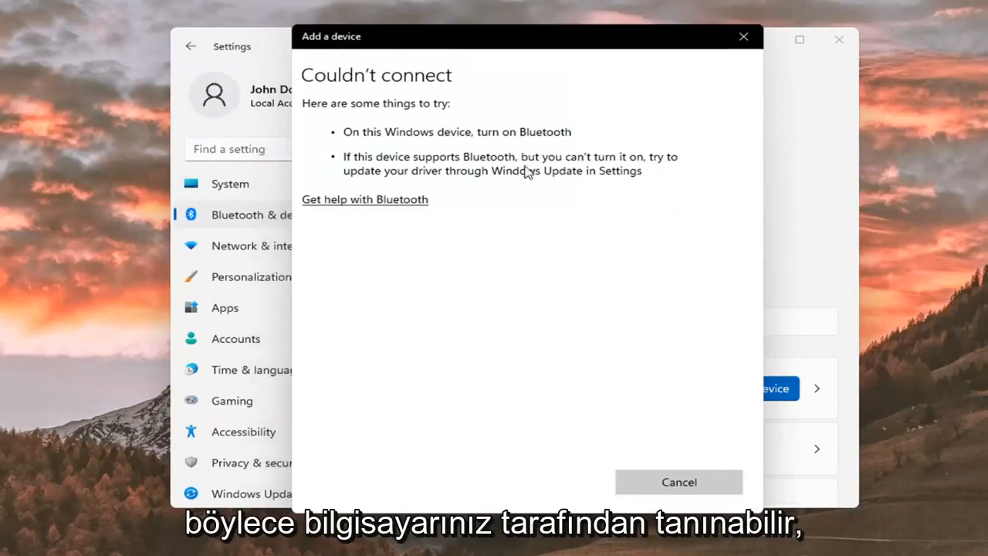
mouse_move(548, 166)
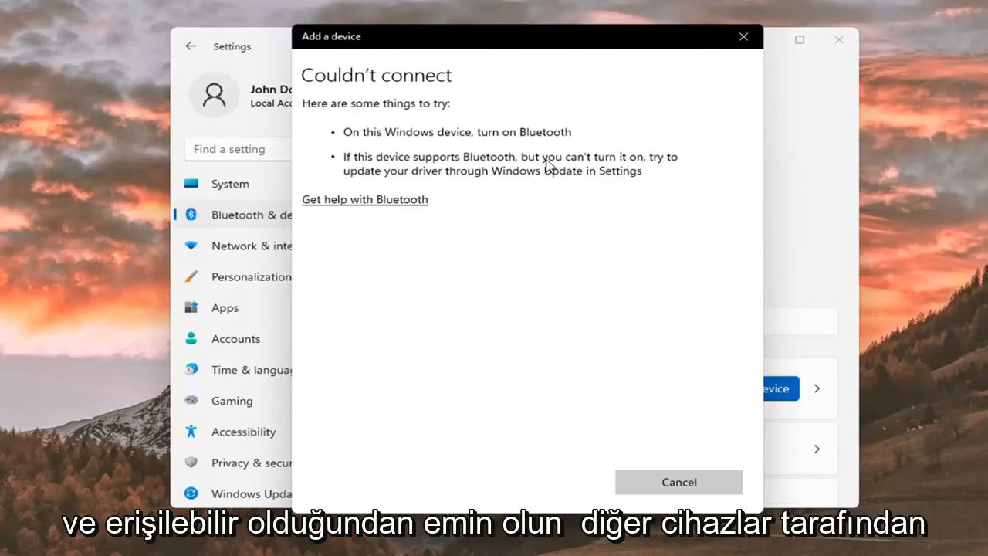
left_click(678, 482)
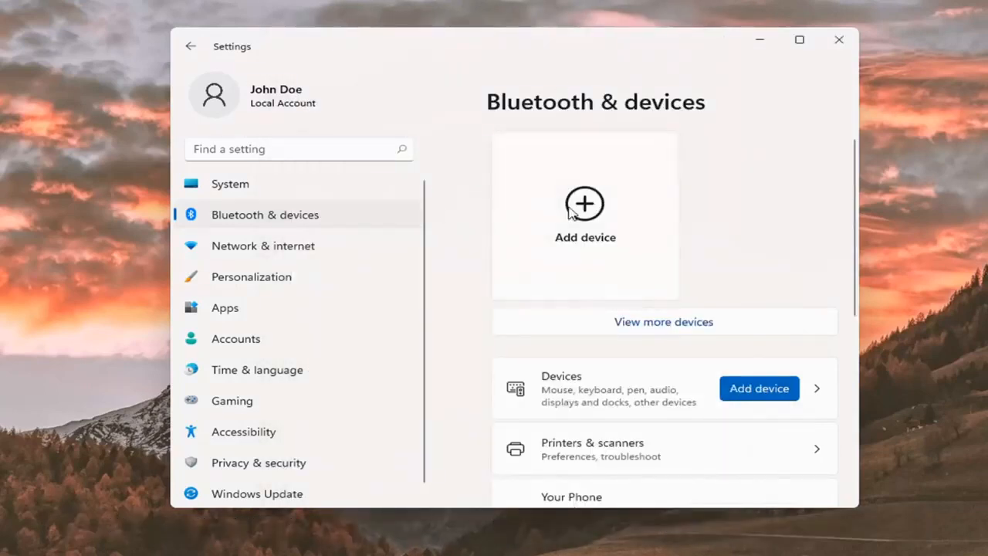
Browse the Bluetooth & devices page, then close Settings to the desktop
scroll("down", 3)
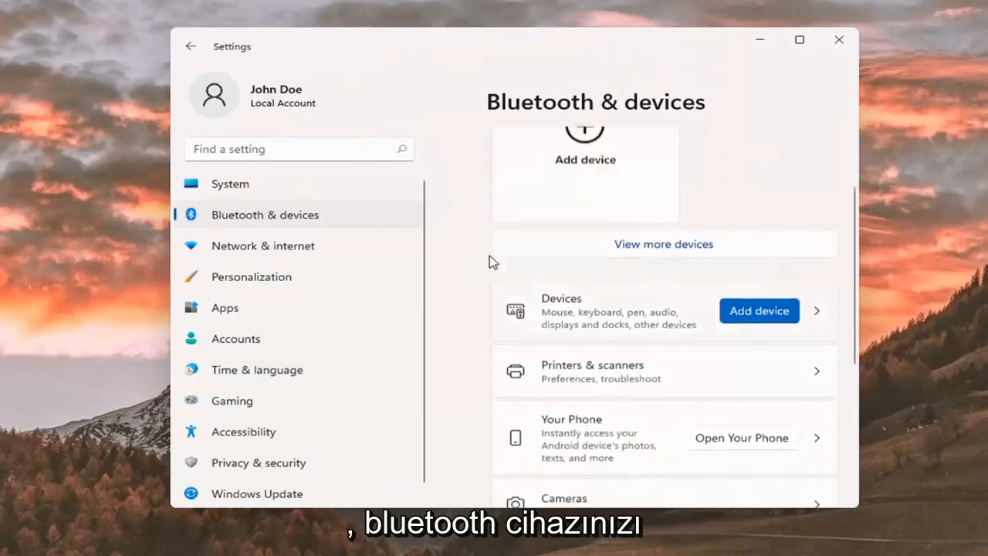
scroll("up", 3)
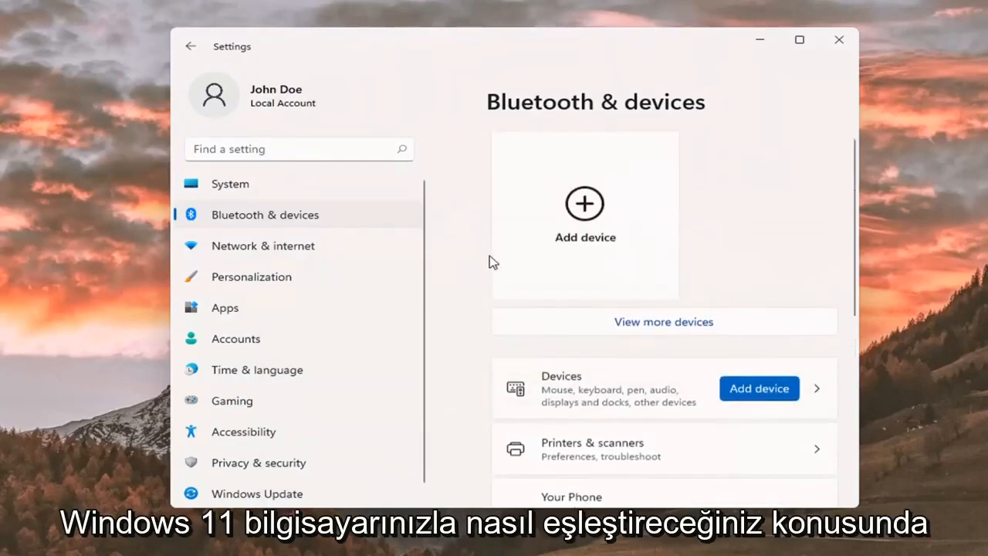
left_click(839, 39)
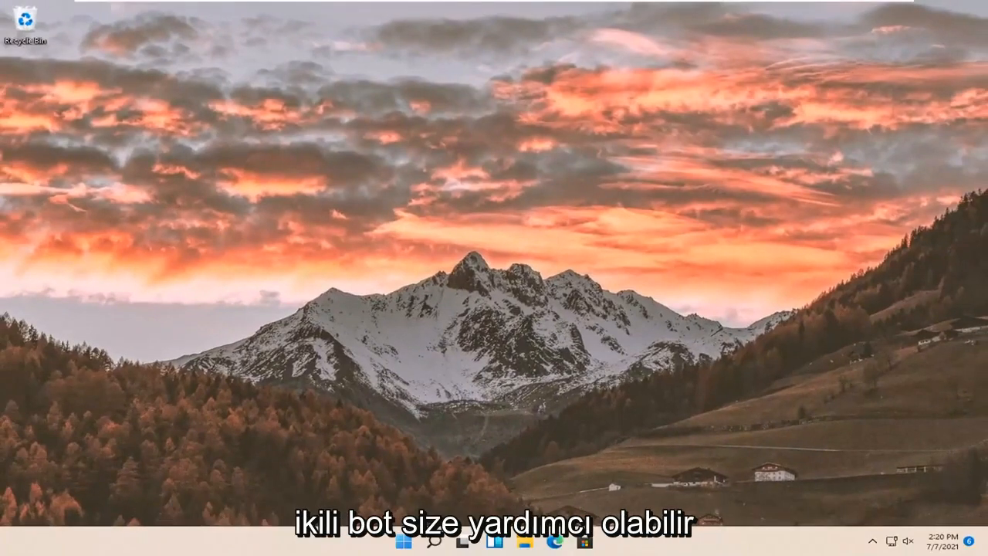